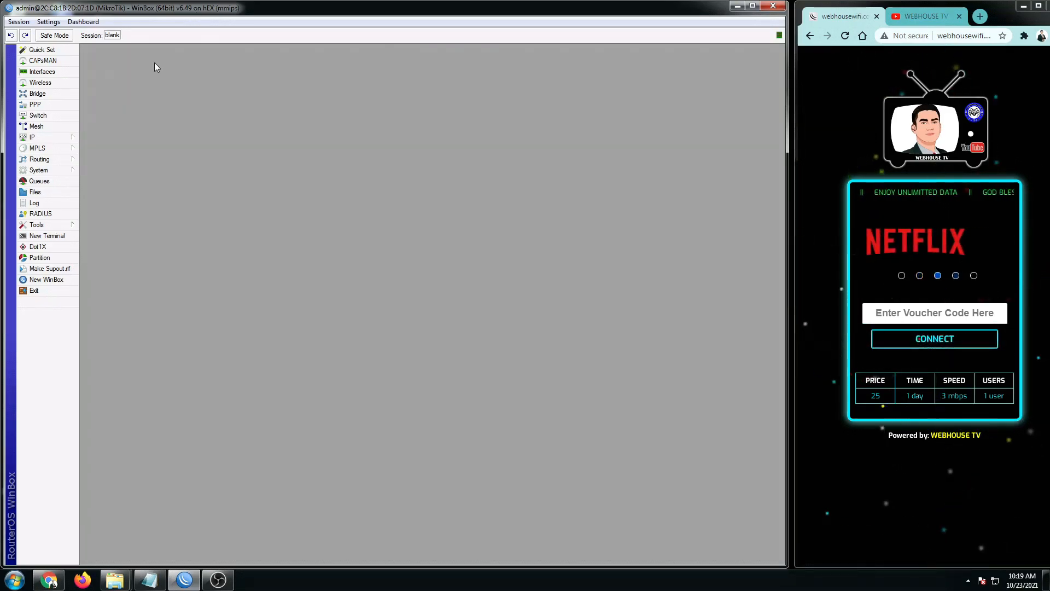
Step: Show the router's interface list and select the ether1-ISP link
left_click(42, 72)
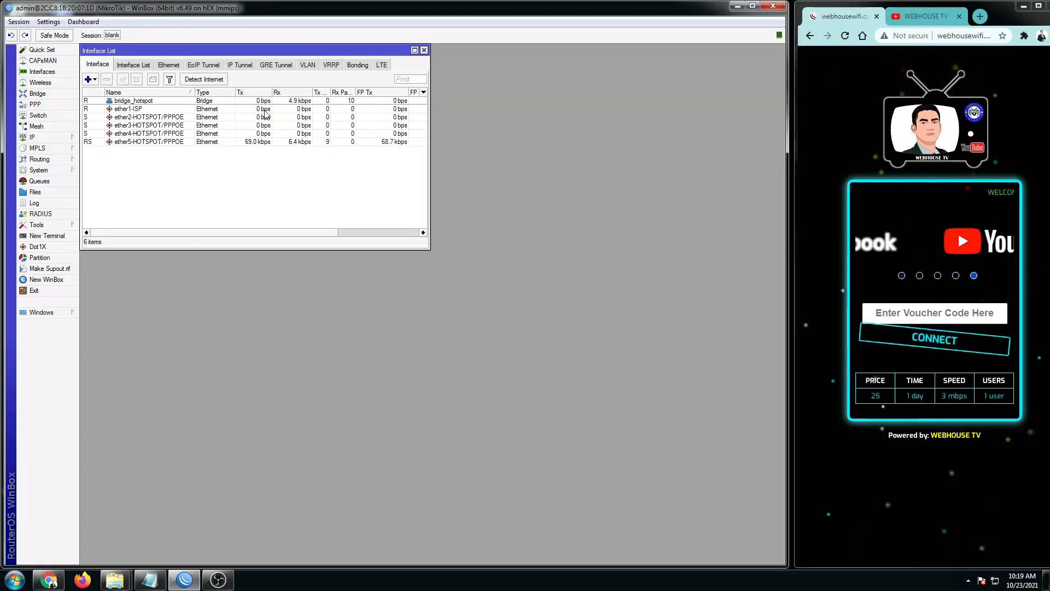
left_click(127, 108)
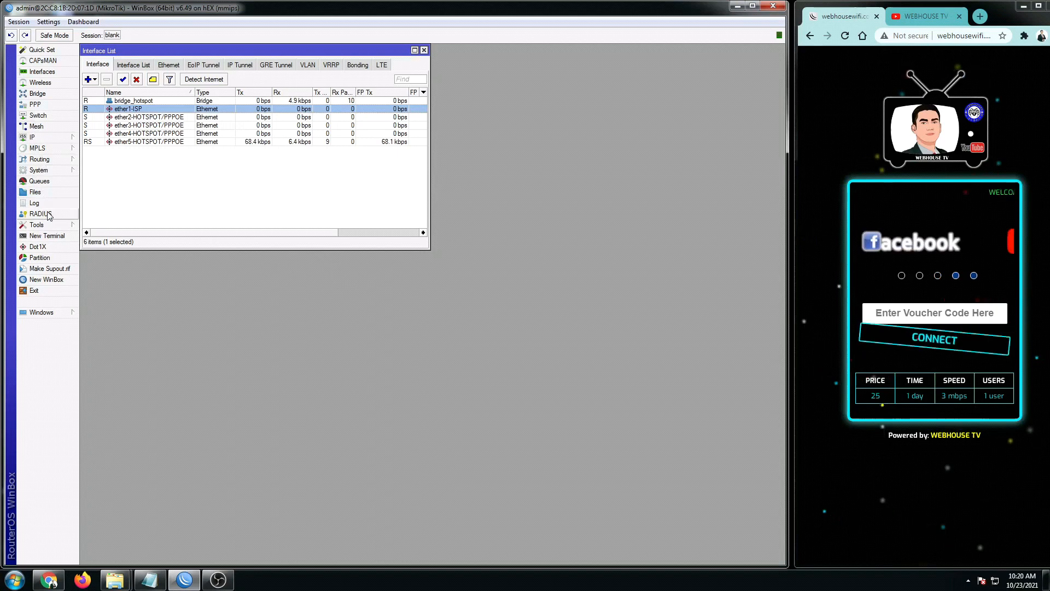
Step: Bring up the Traffic Monitor list from Tools along with the system Log
left_click(36, 224)
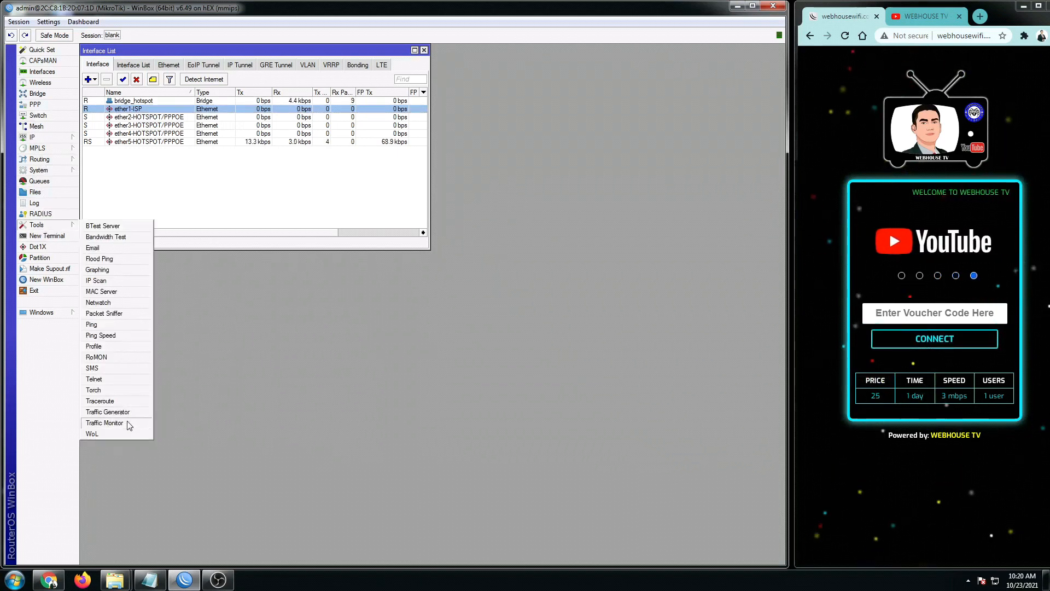
left_click(105, 422)
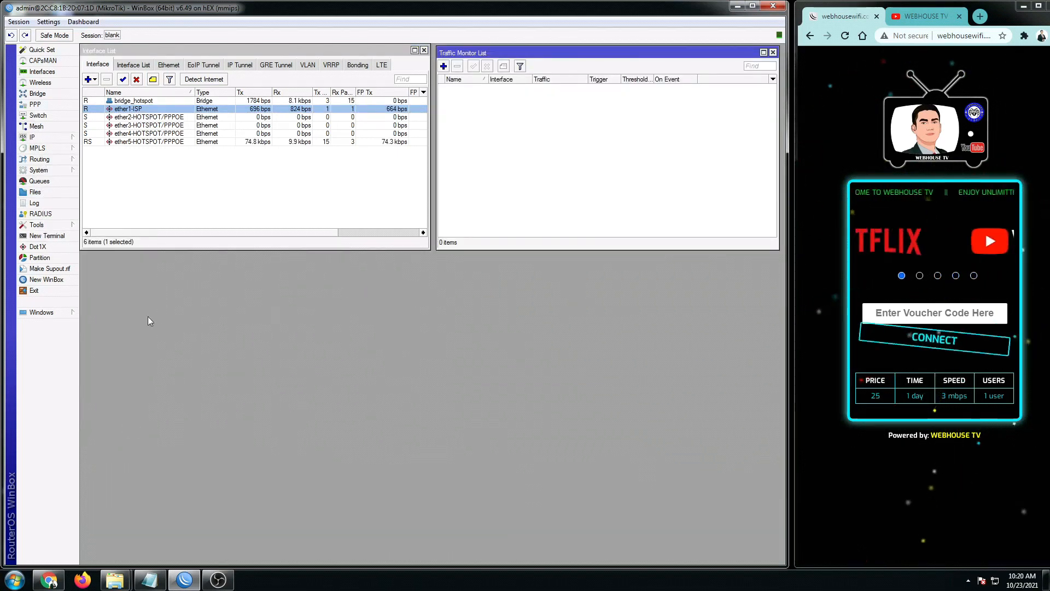
left_click(34, 204)
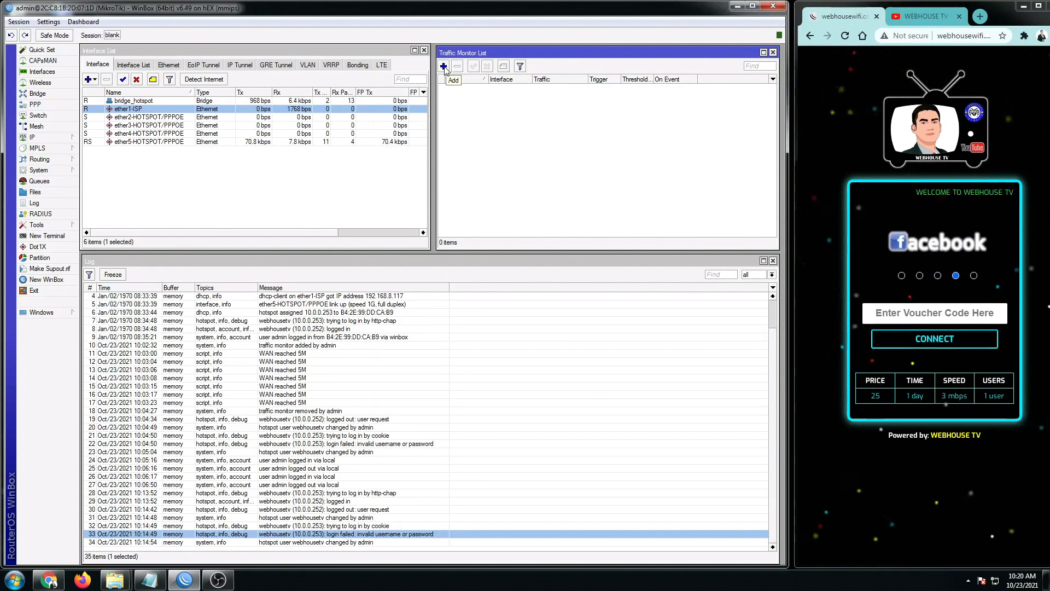
Step: Add a new traffic monitor and name it 'ISP reached 5M'
left_click(443, 66)
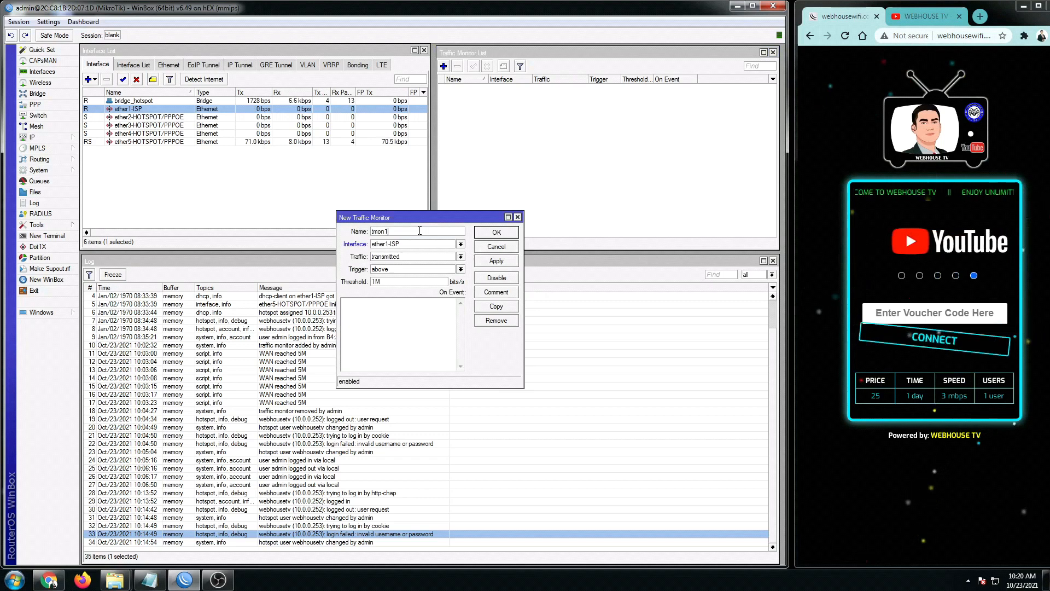
triple_click(395, 231)
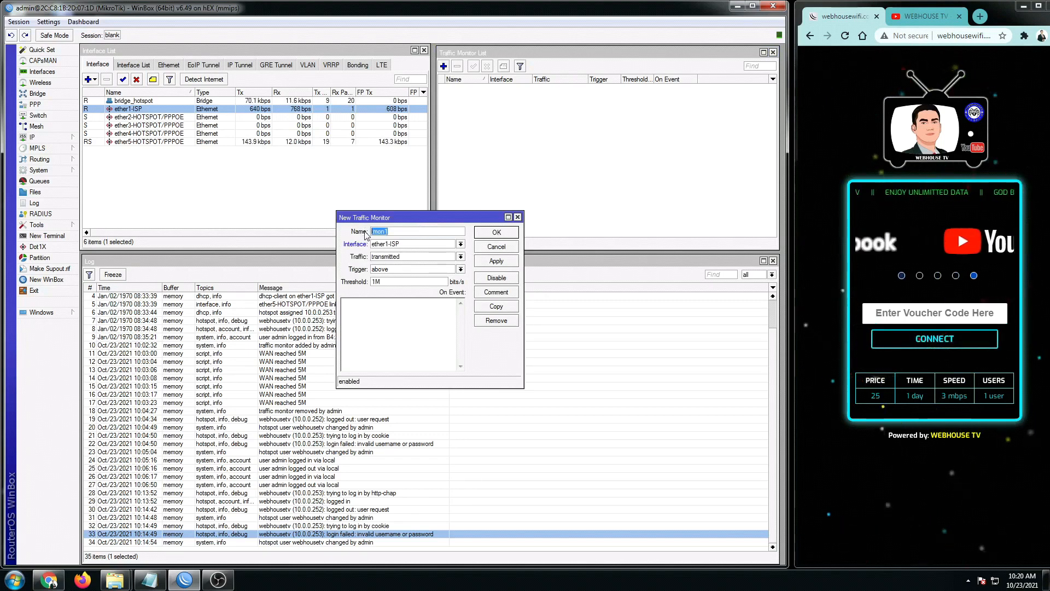
type("ISP")
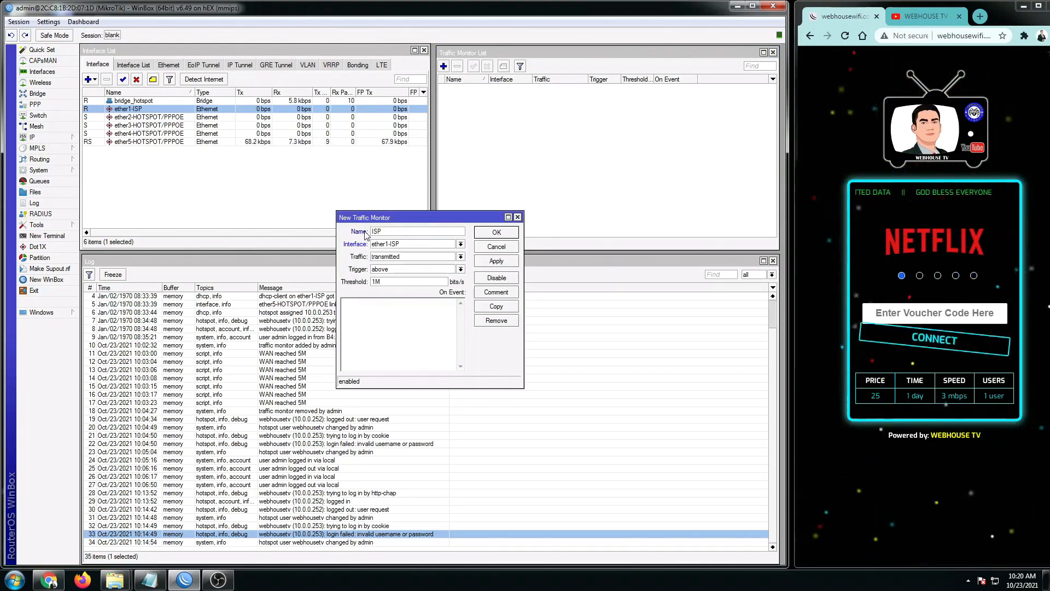
type("reached")
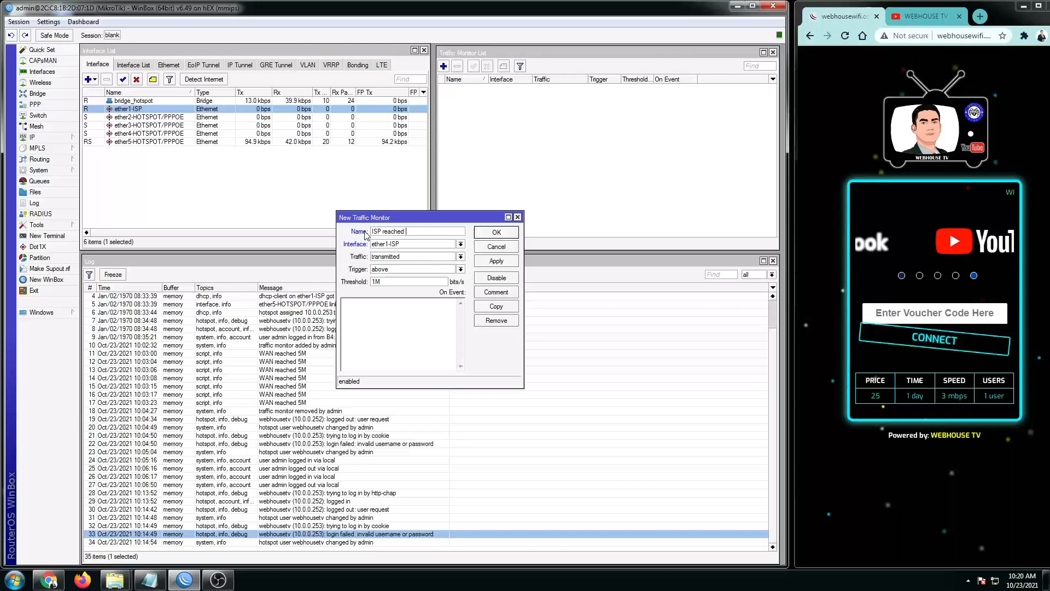
type("5")
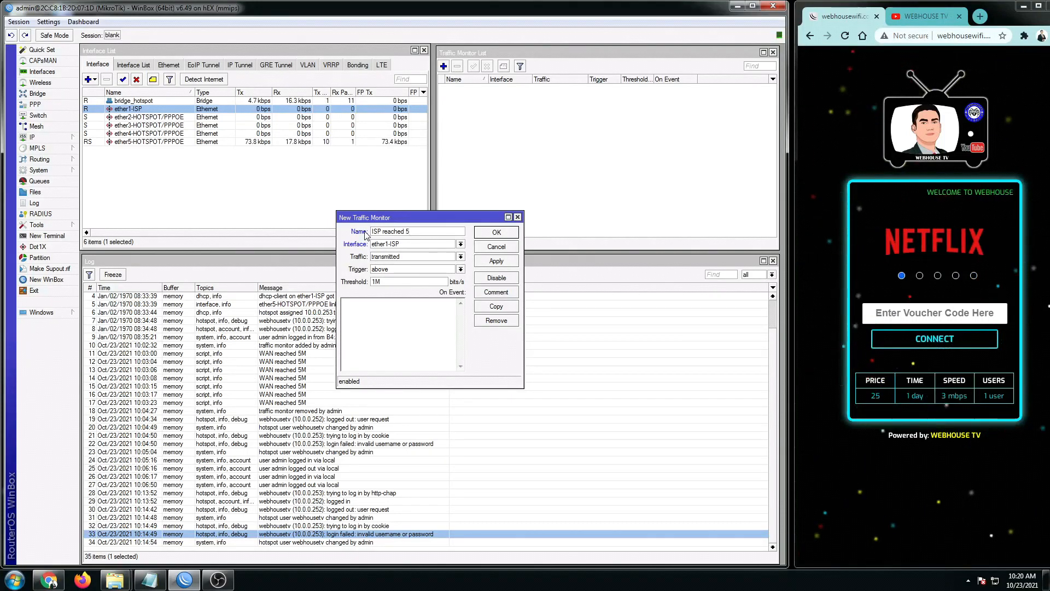
type("M")
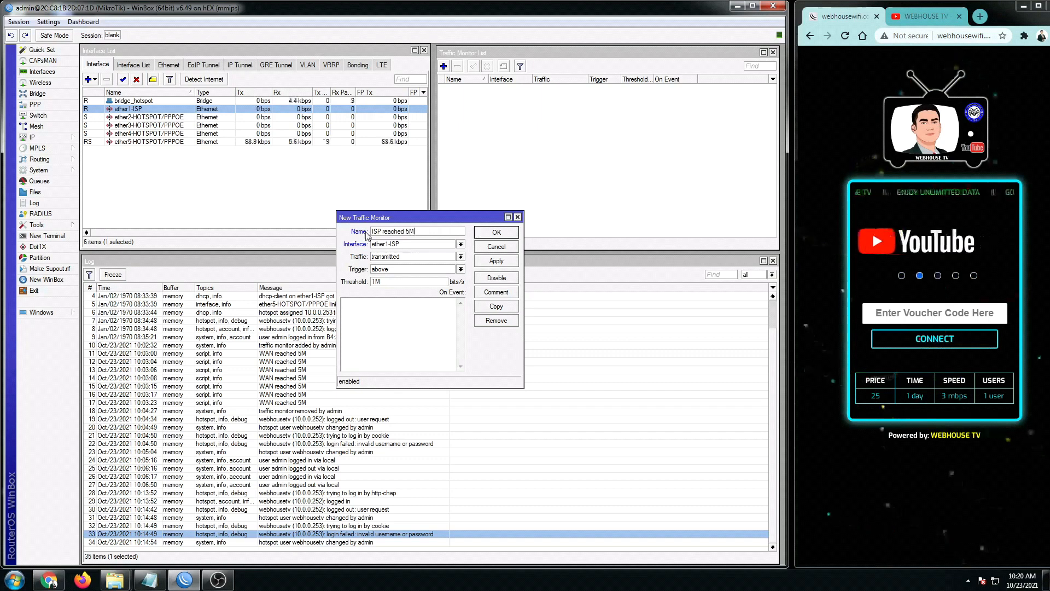
Step: Set the monitor to ether1-ISP, received traffic, triggering above the threshold
left_click(461, 243)
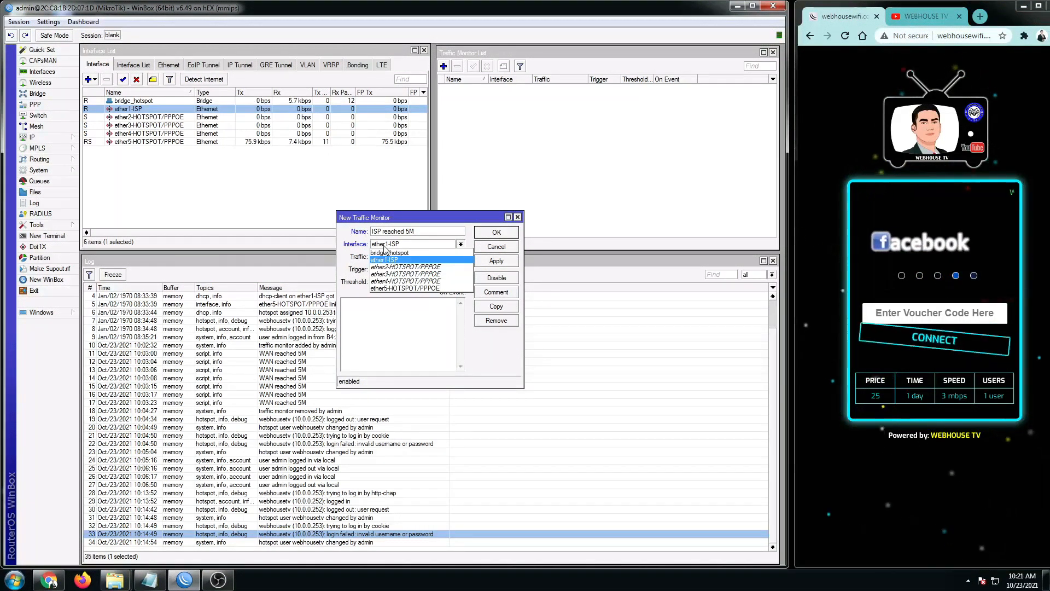
left_click(384, 259)
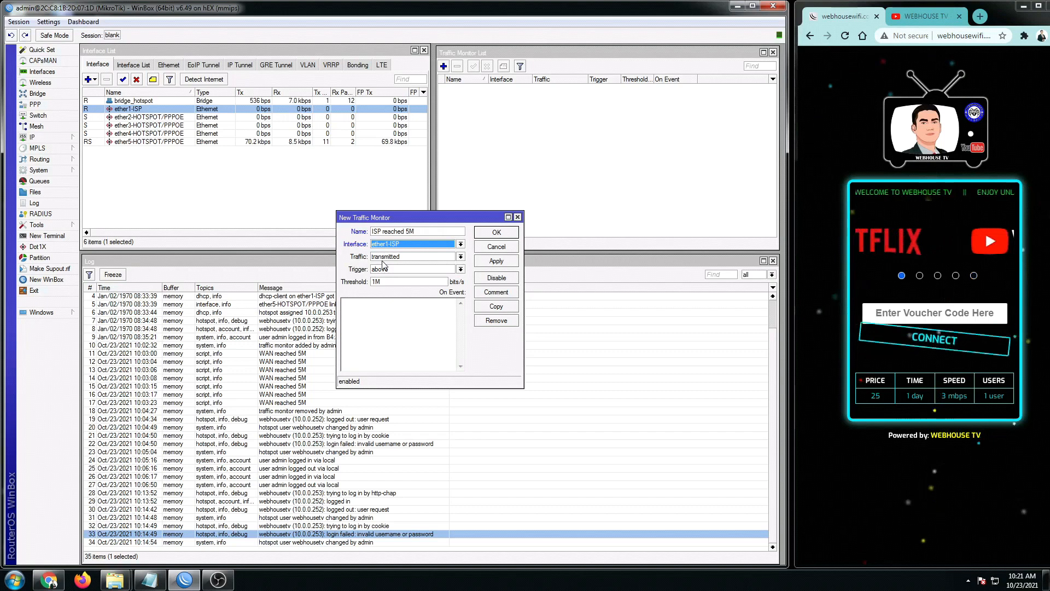
left_click(460, 256)
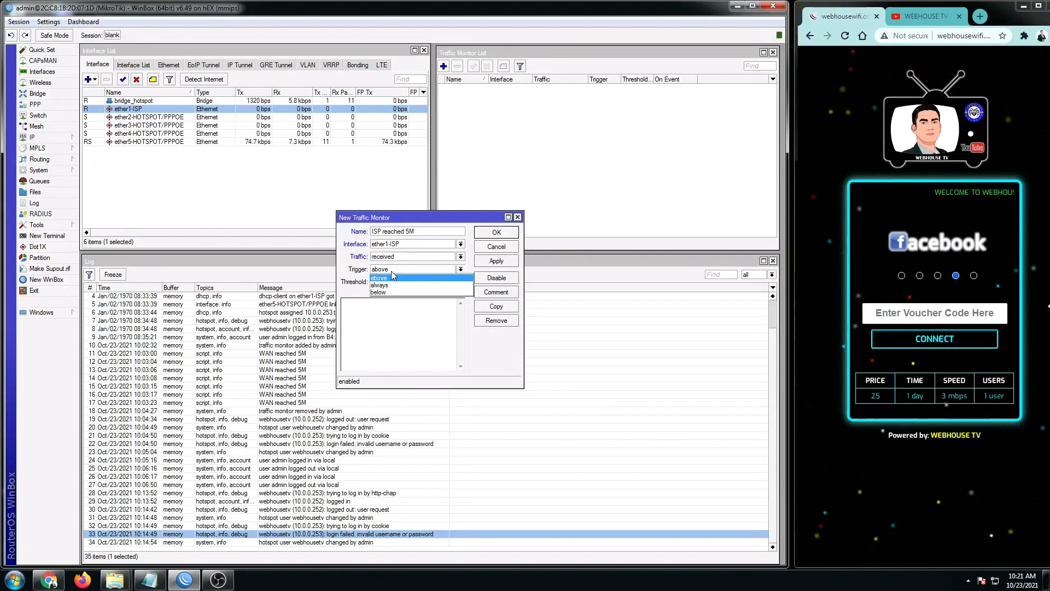
mouse_move(380, 284)
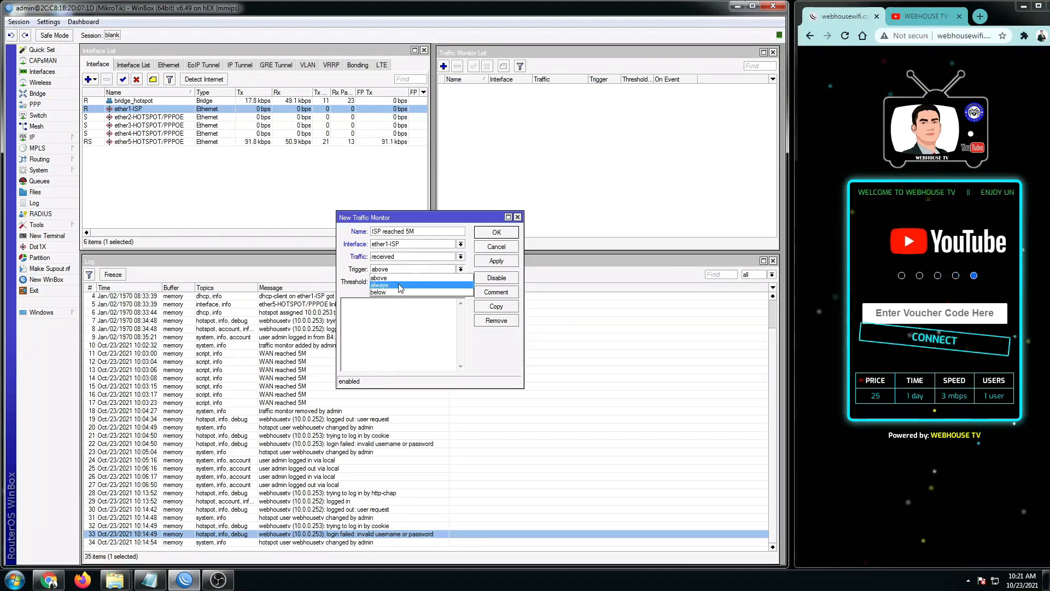
left_click(380, 276)
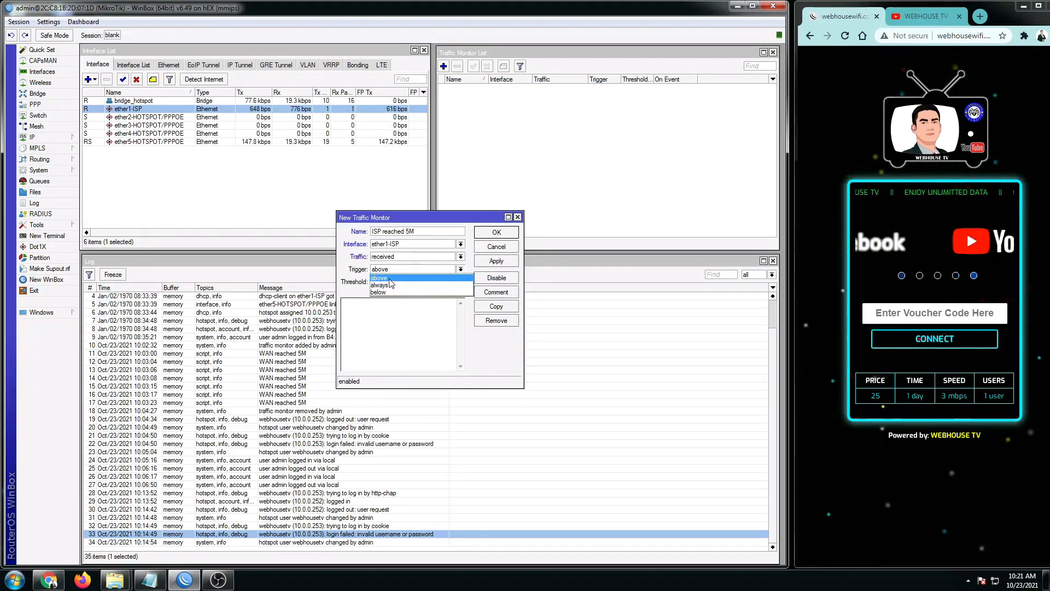
left_click(380, 277)
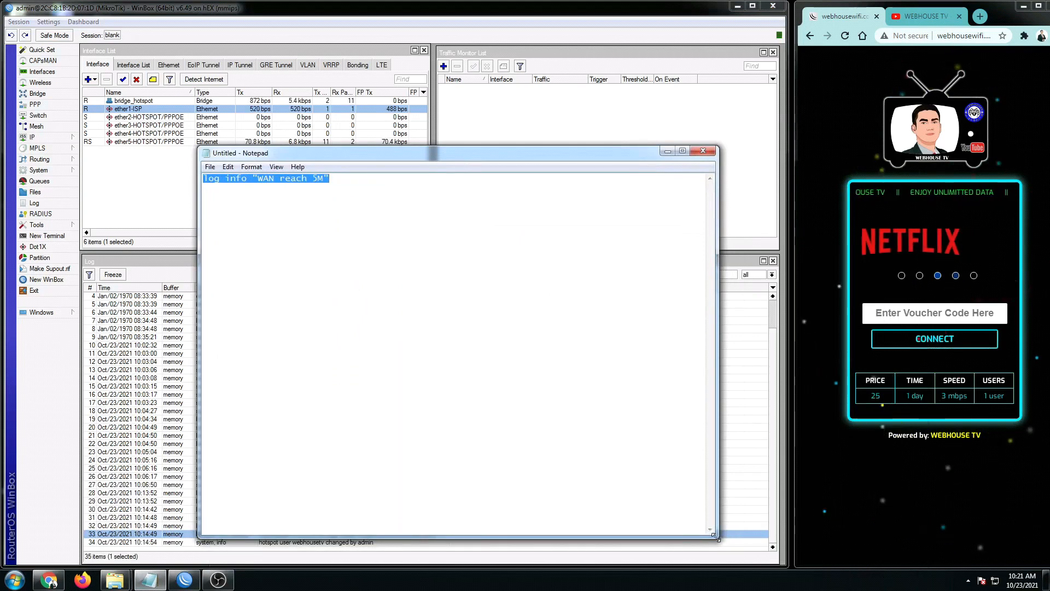
Step: Copy the log info "WAN reach 5M" command for the monitor's On Event
left_click(443, 64)
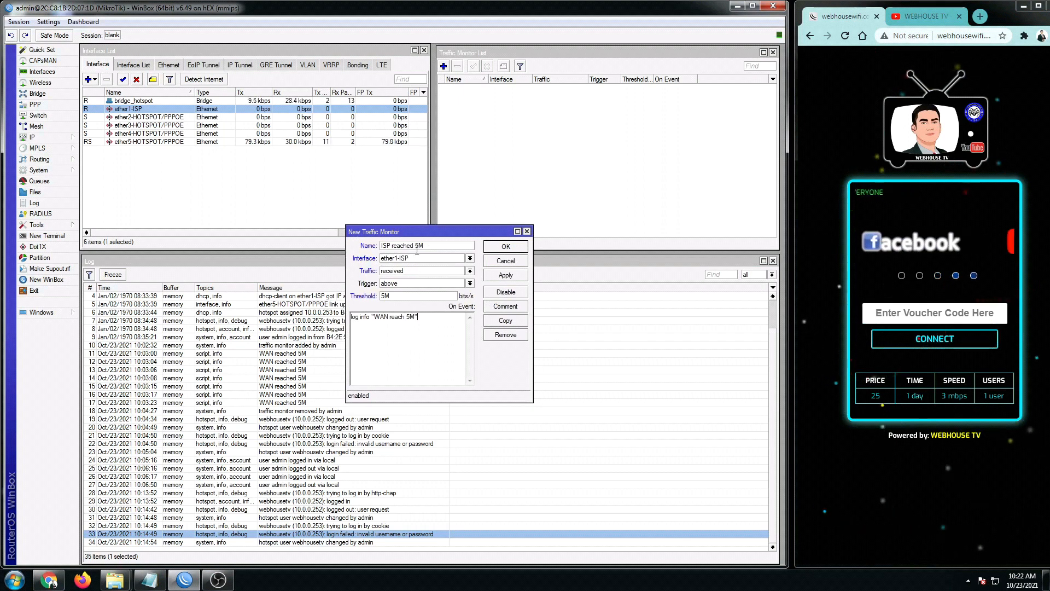
Step: Review the 'ISP reached 5M' monitor's settings and its received-above-5M trigger before saving
left_click_drag(401, 230, 413, 246)
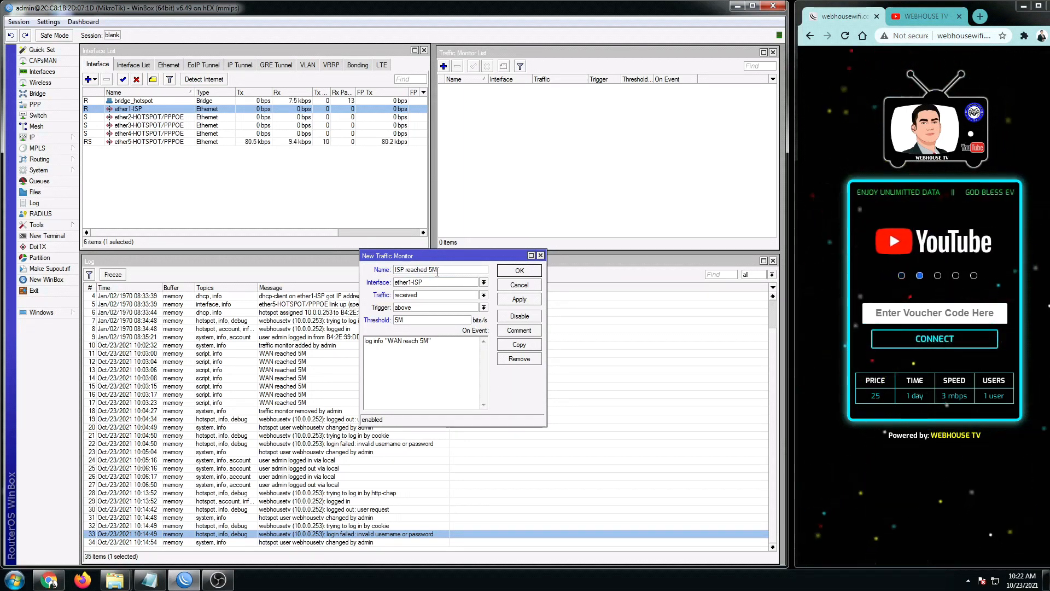
triple_click(439, 269)
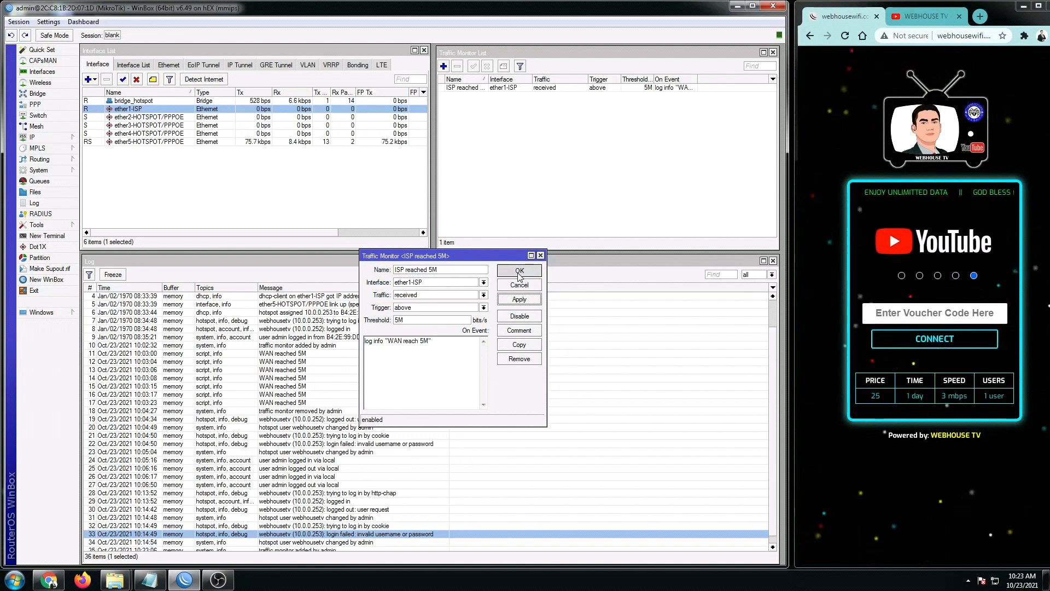
left_click(519, 270)
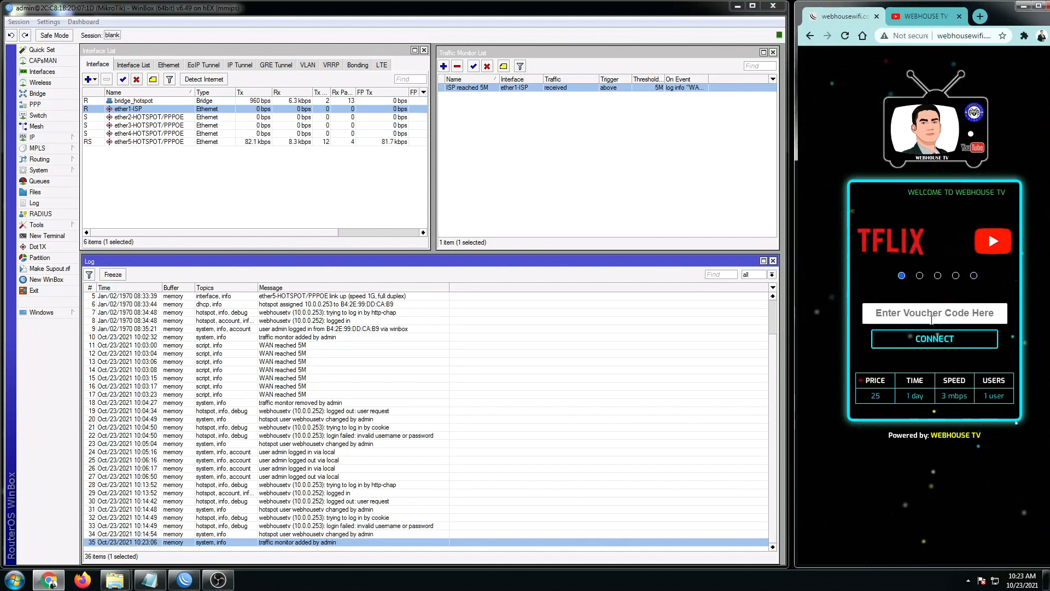
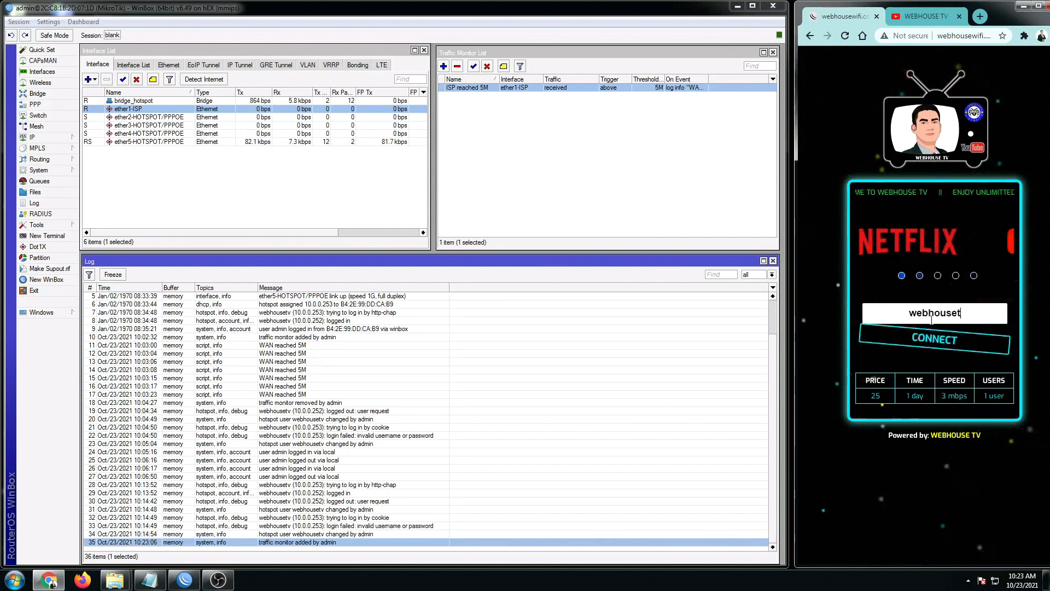
left_click(933, 339)
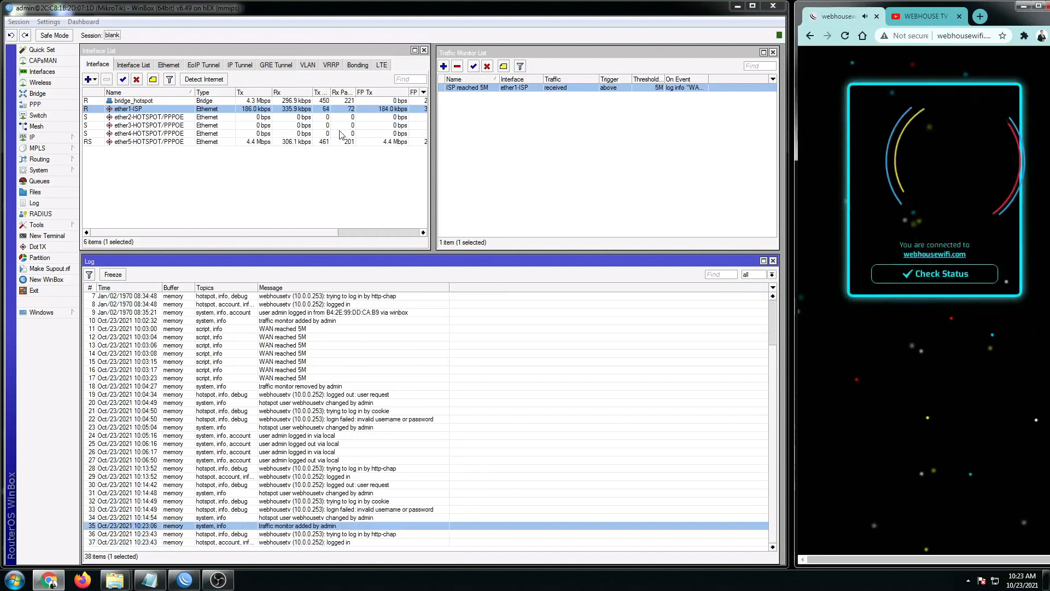
left_click(933, 273)
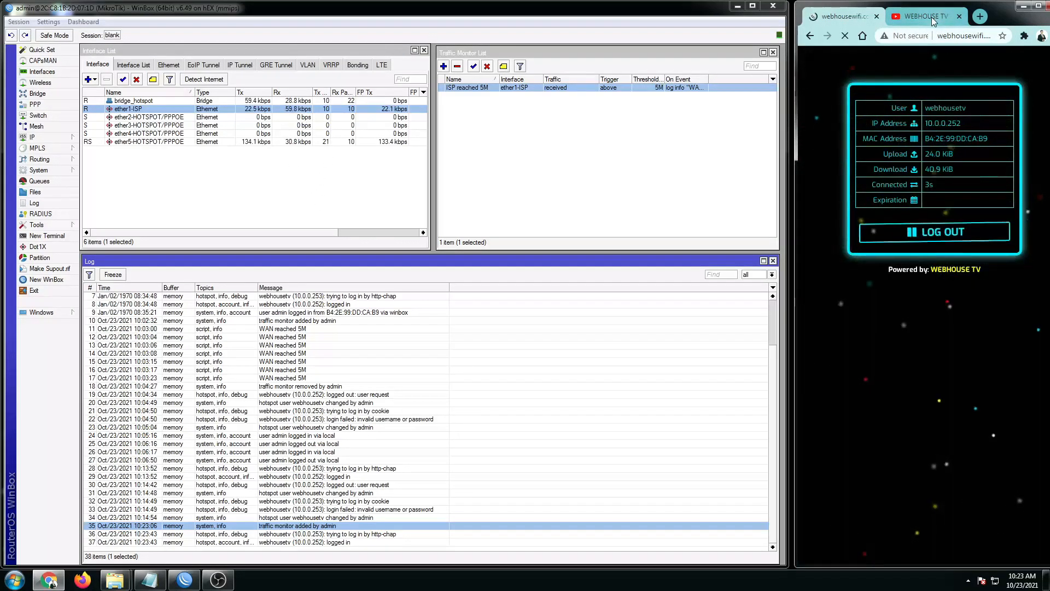
left_click(924, 17)
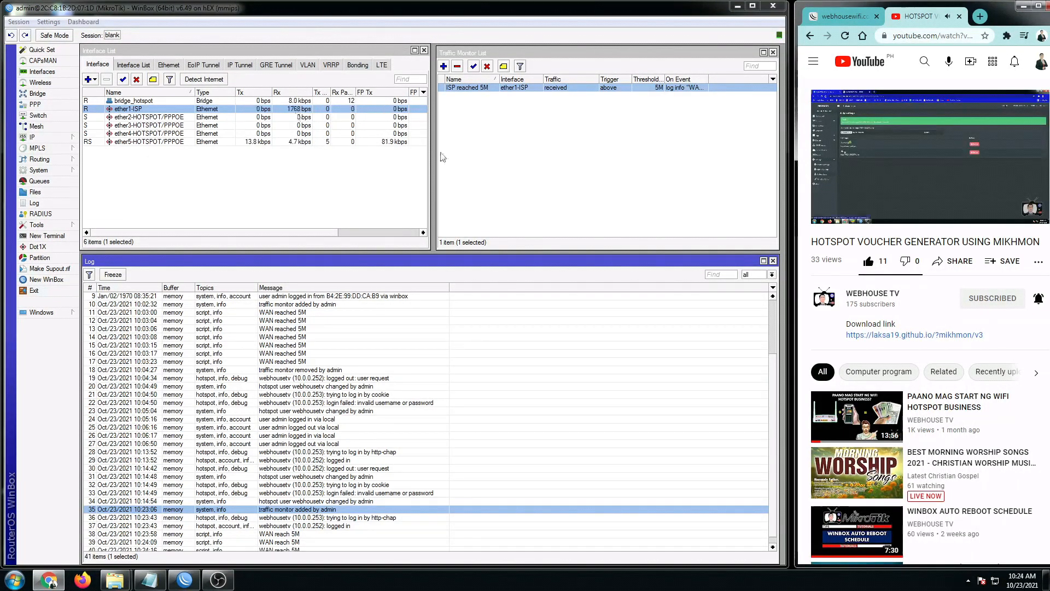
mouse_move(974, 215)
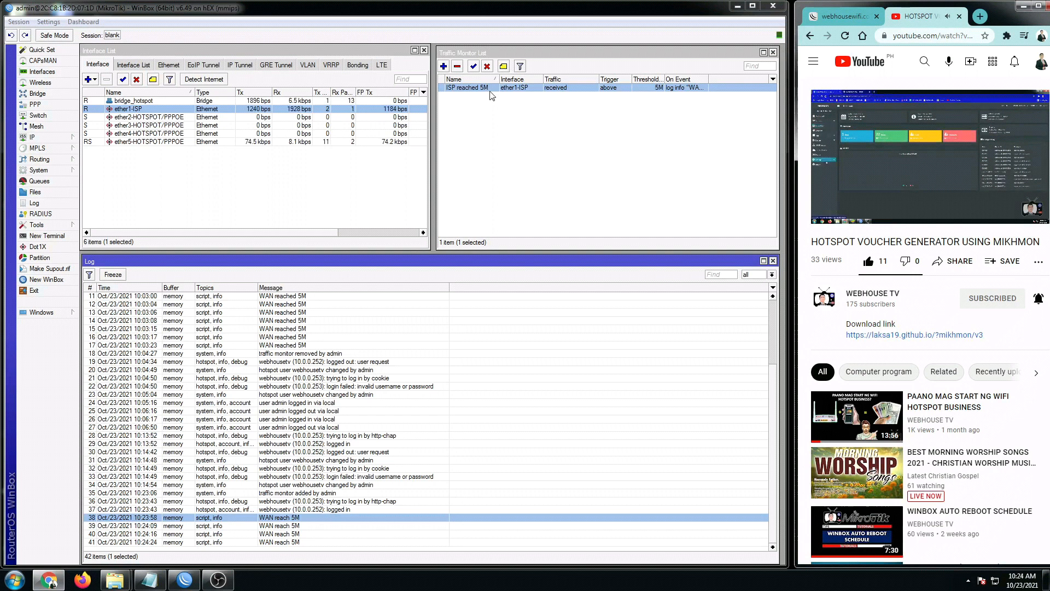
Step: Edit the monitor's On Event to log info "WAN reached 5M" and save it
double_click(467, 88)
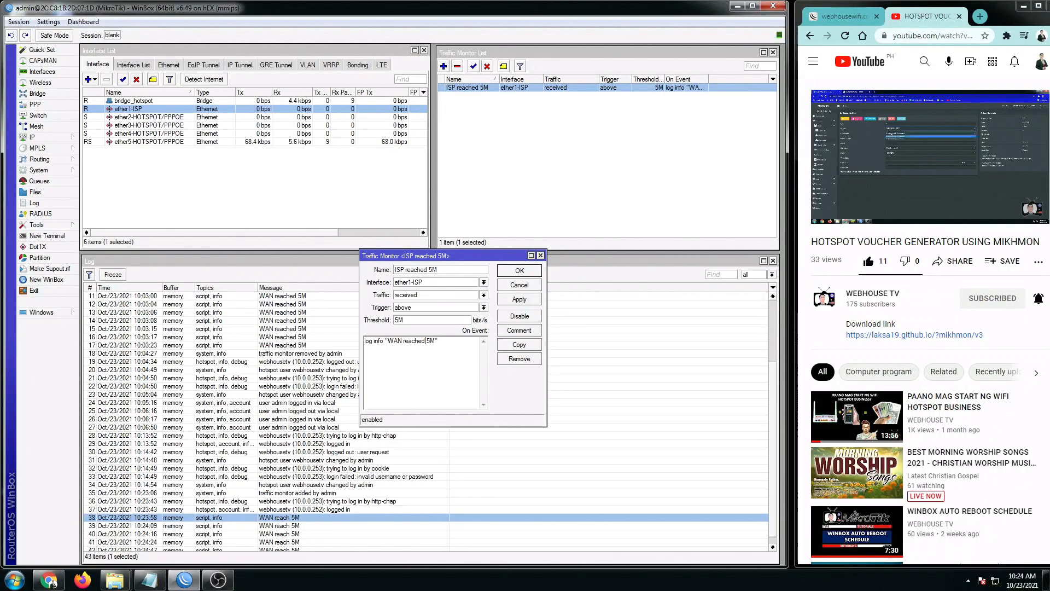
left_click(518, 270)
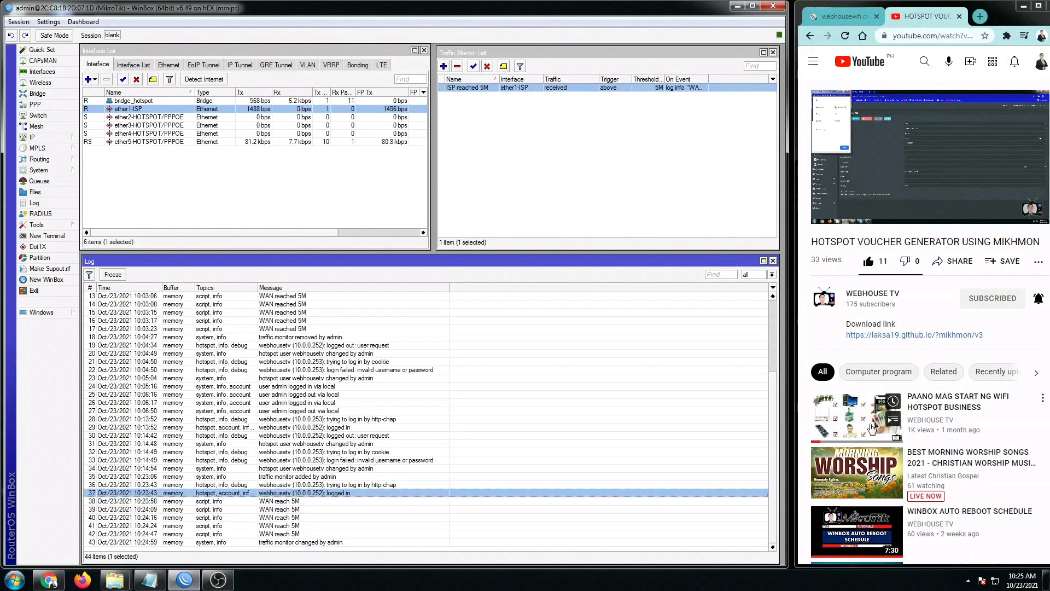
Step: Stream a related YouTube video in a new tab to generate traffic for the log check
right_click(870, 416)
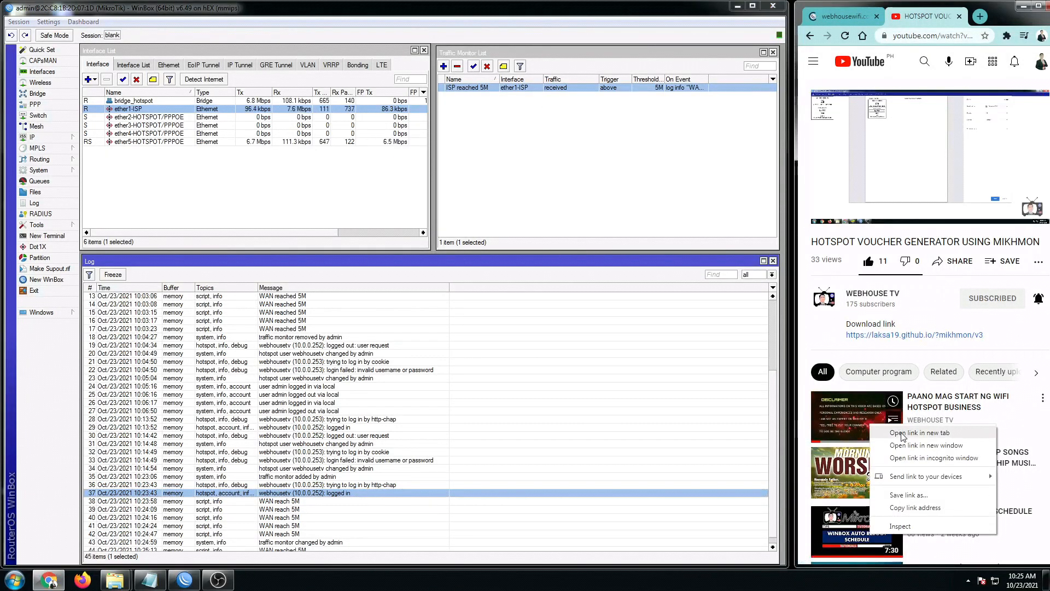
left_click(921, 432)
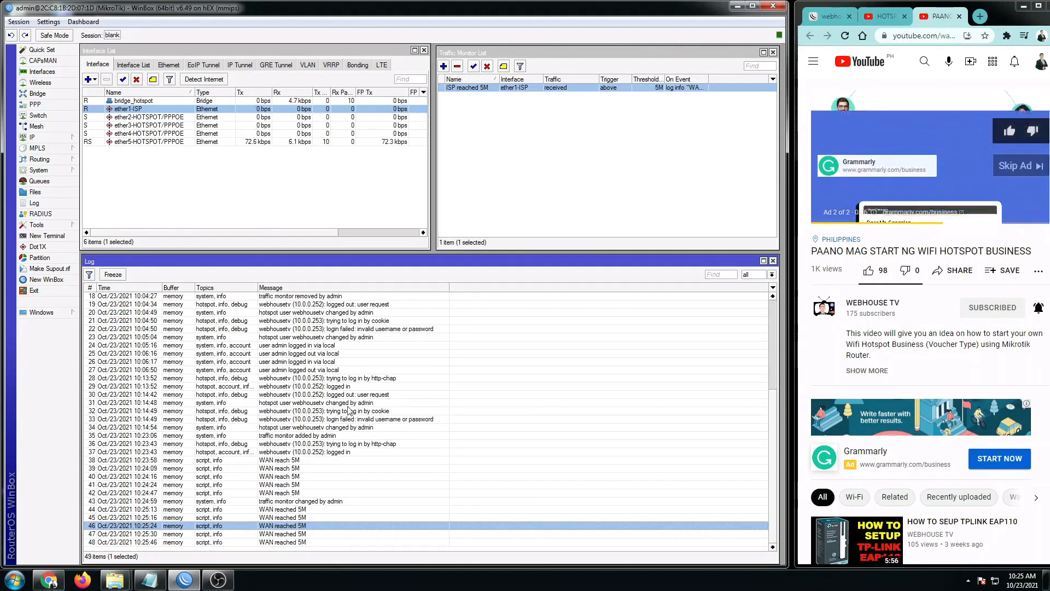
Step: Rename the monitor to 'ISP reached 50M' with a 50M threshold and save it
double_click(467, 88)
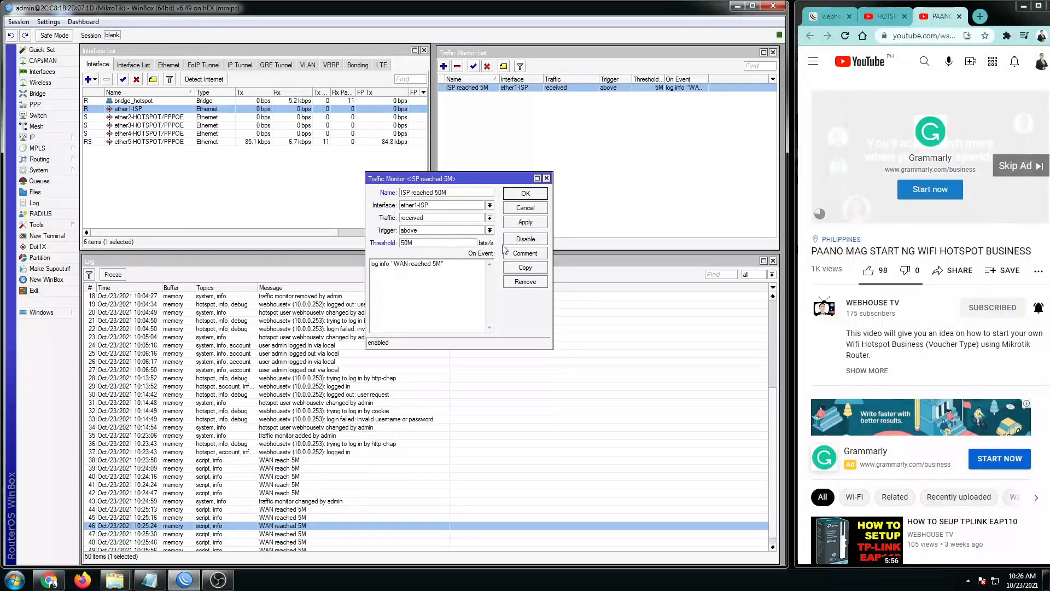
left_click(525, 194)
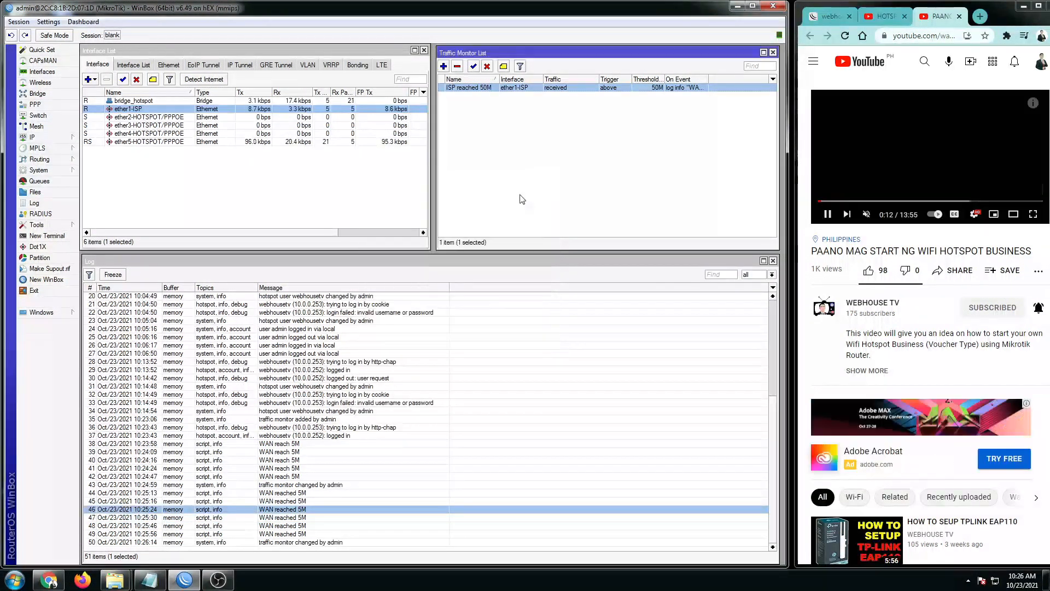